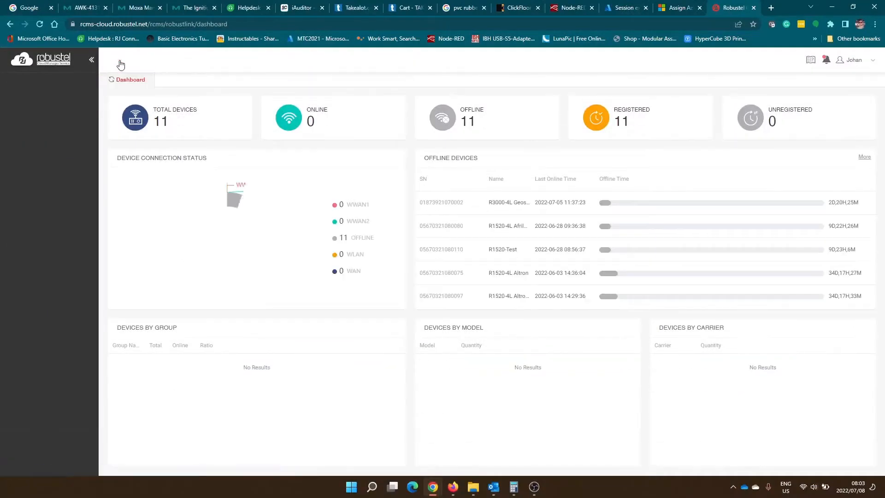
# Open the account's Licenses page showing available products and the 20GB data pool
pyautogui.click(91, 60)
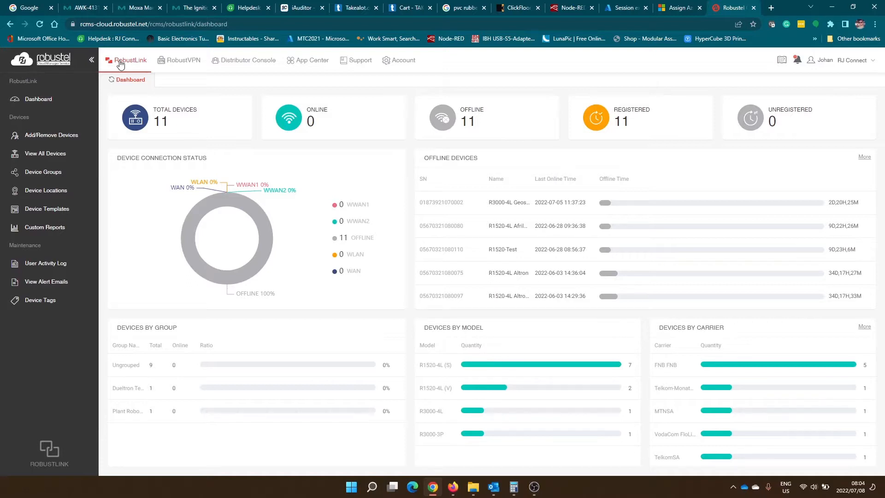
pyautogui.moveTo(397, 61)
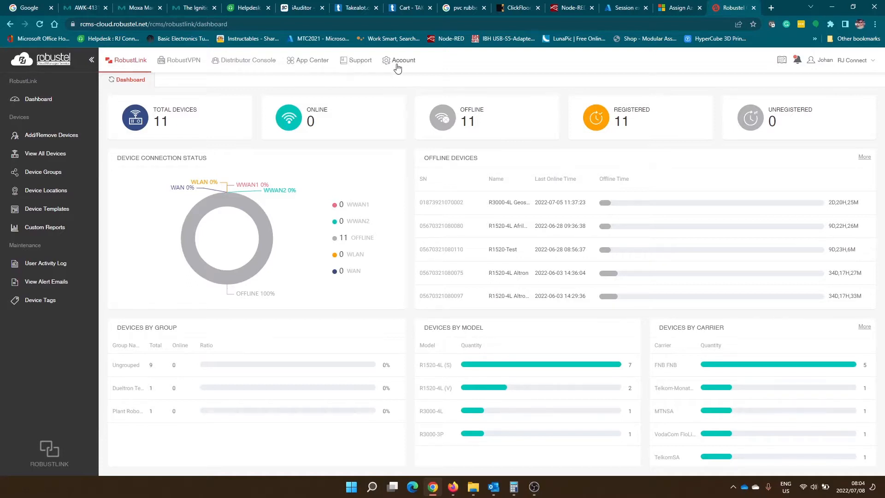
pyautogui.moveTo(402, 60)
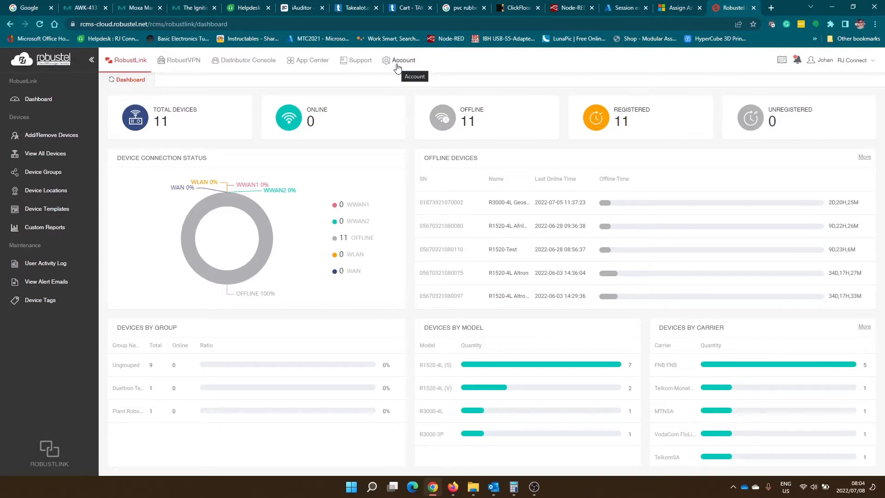
pyautogui.click(403, 60)
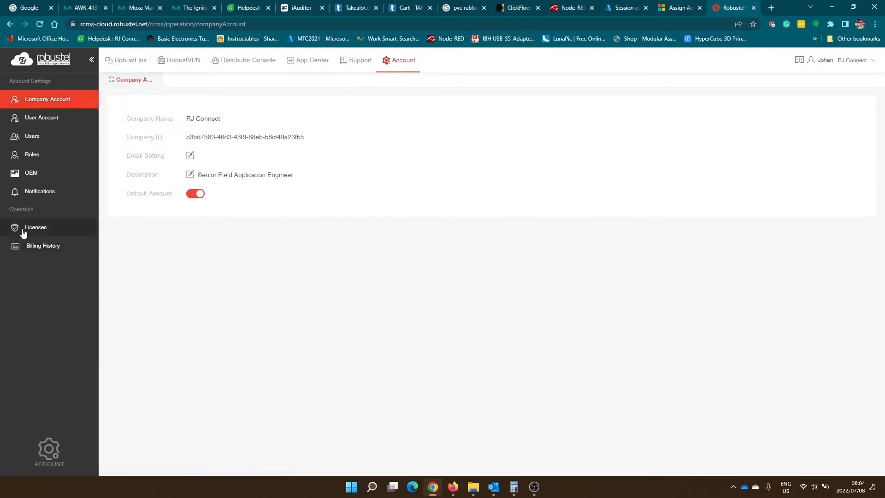
pyautogui.click(35, 227)
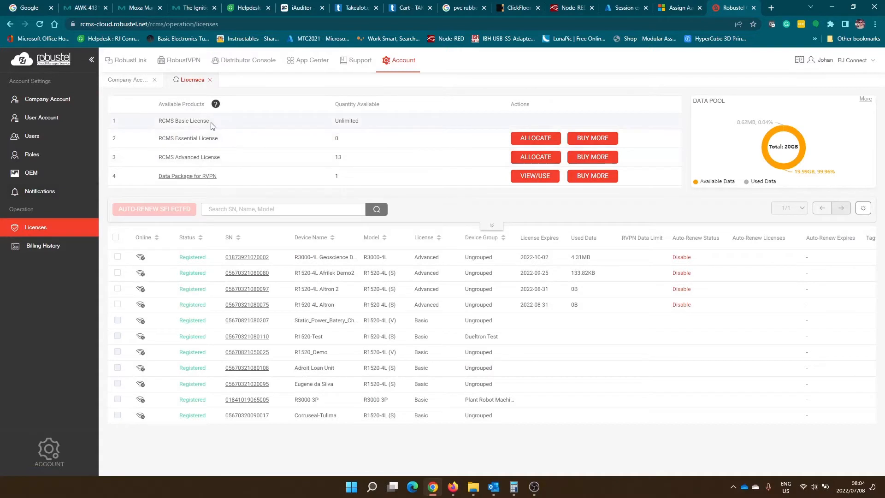
pyautogui.moveTo(215, 157)
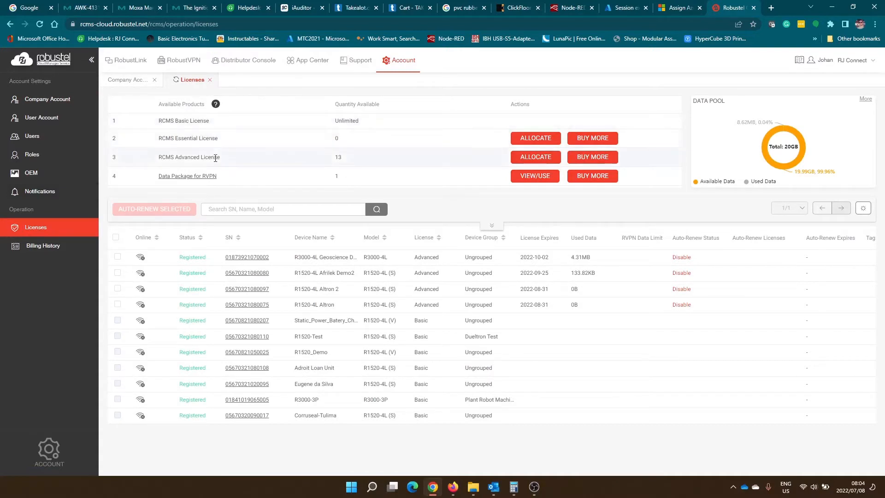
pyautogui.moveTo(230, 163)
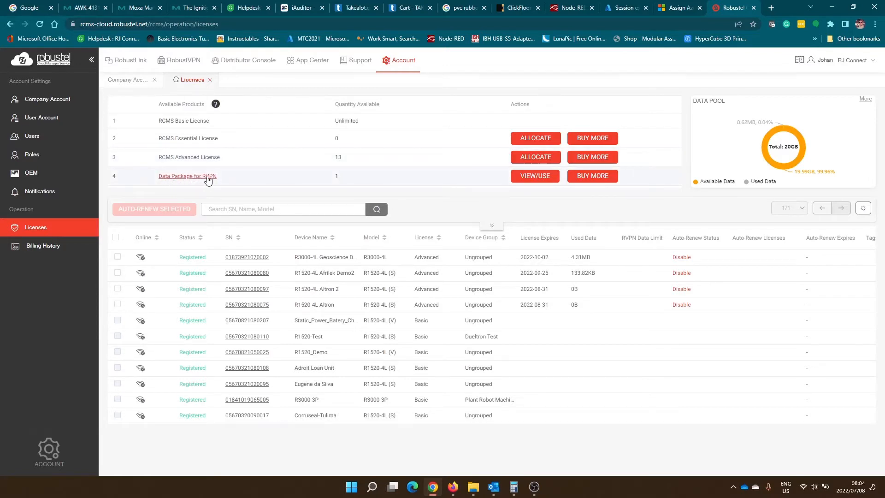
pyautogui.moveTo(219, 182)
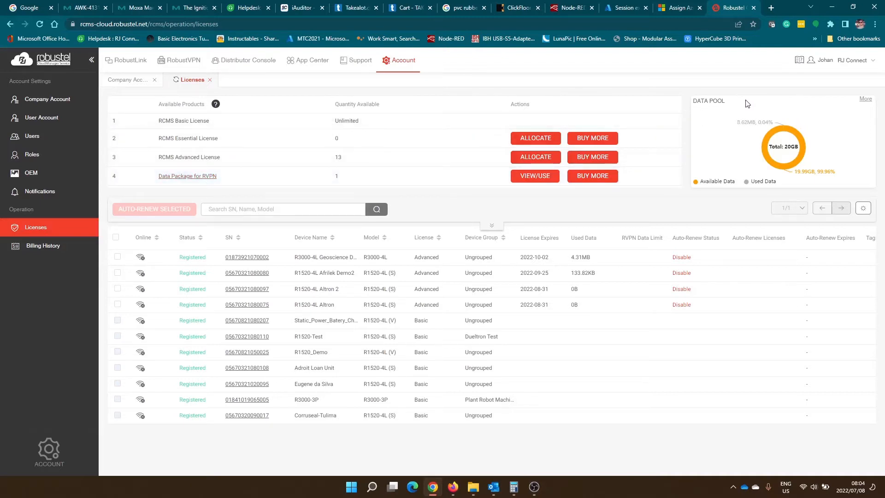
pyautogui.moveTo(827, 165)
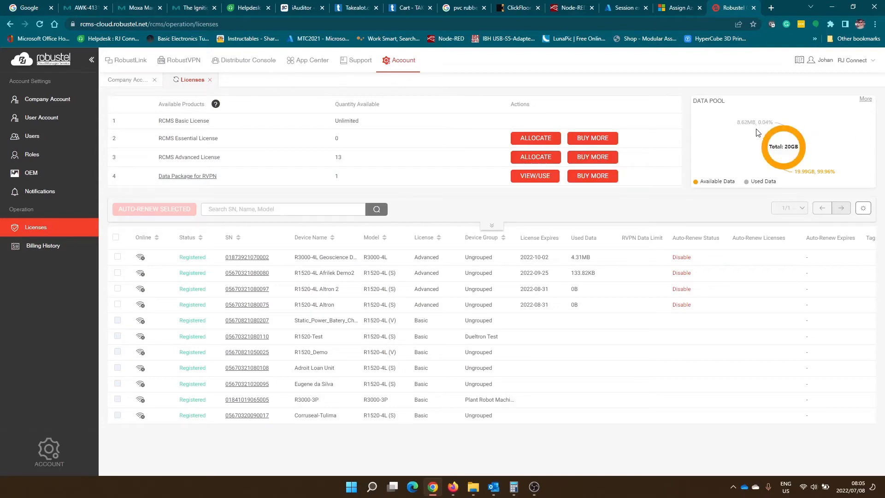
pyautogui.moveTo(760, 139)
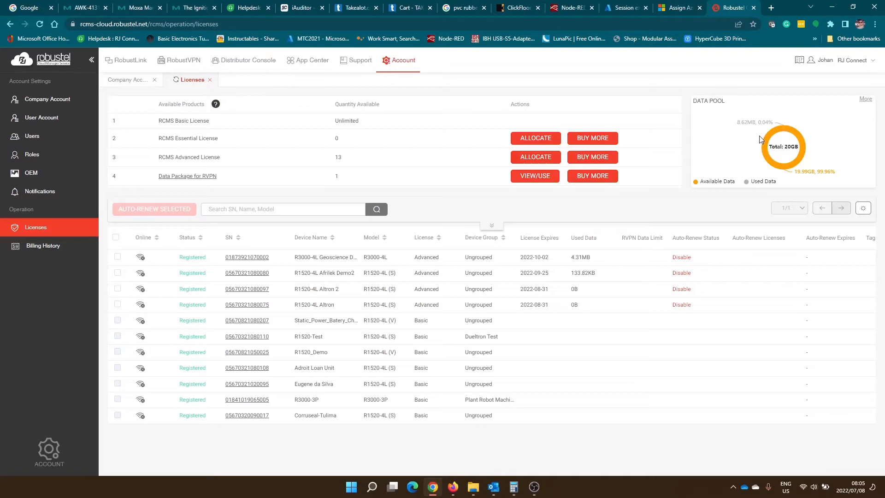
pyautogui.moveTo(763, 143)
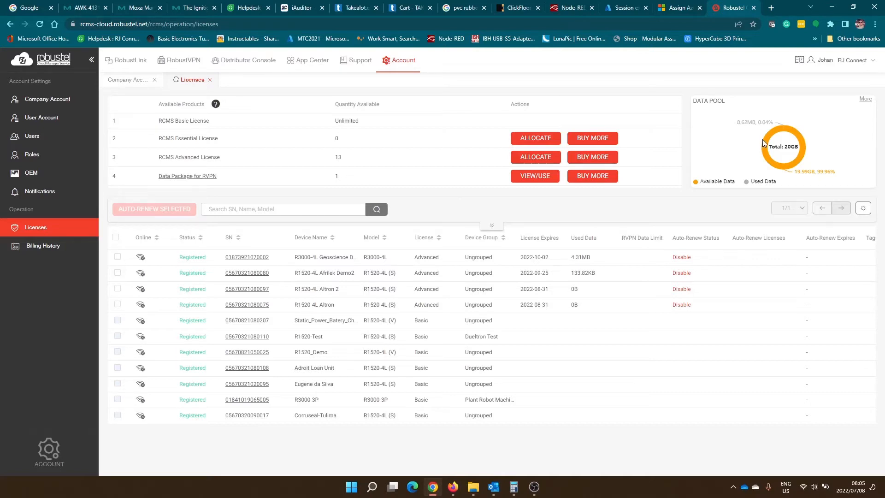
pyautogui.moveTo(724, 155)
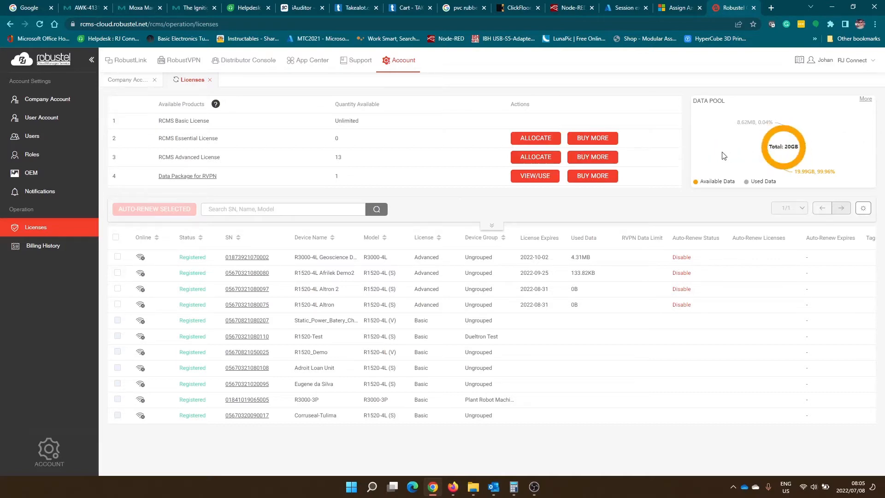
pyautogui.moveTo(745, 153)
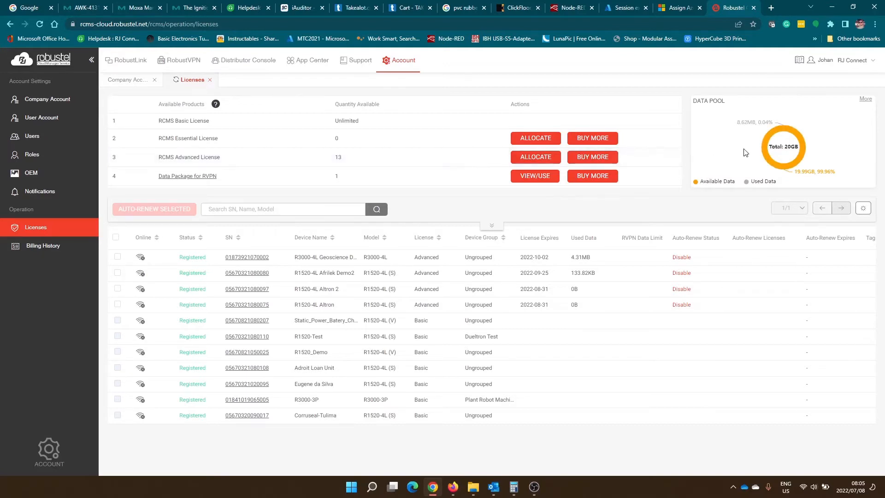
pyautogui.moveTo(768, 164)
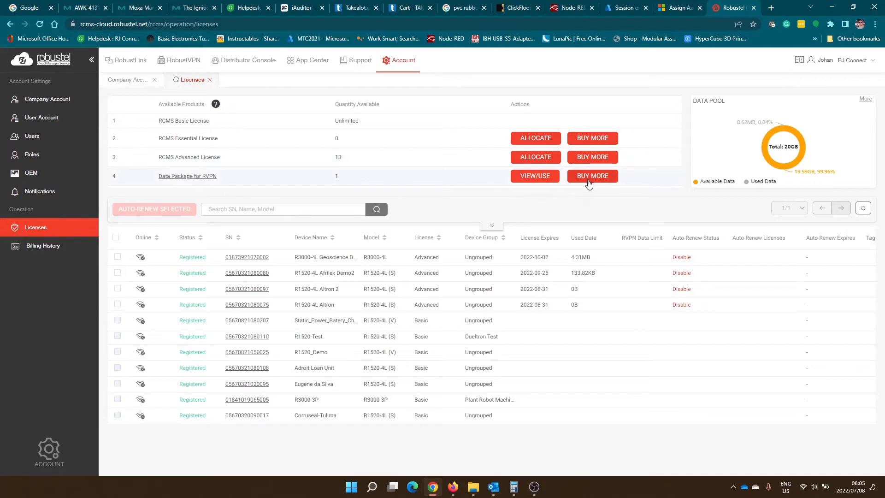
pyautogui.moveTo(588, 181)
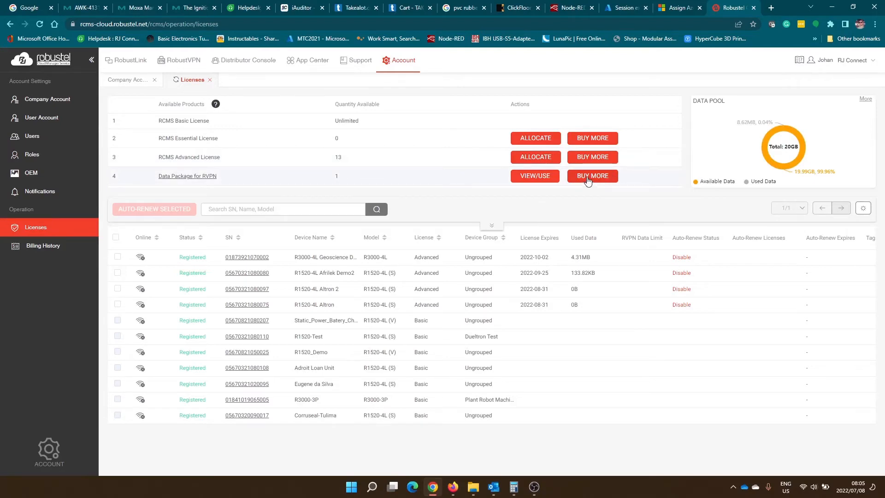
pyautogui.click(591, 176)
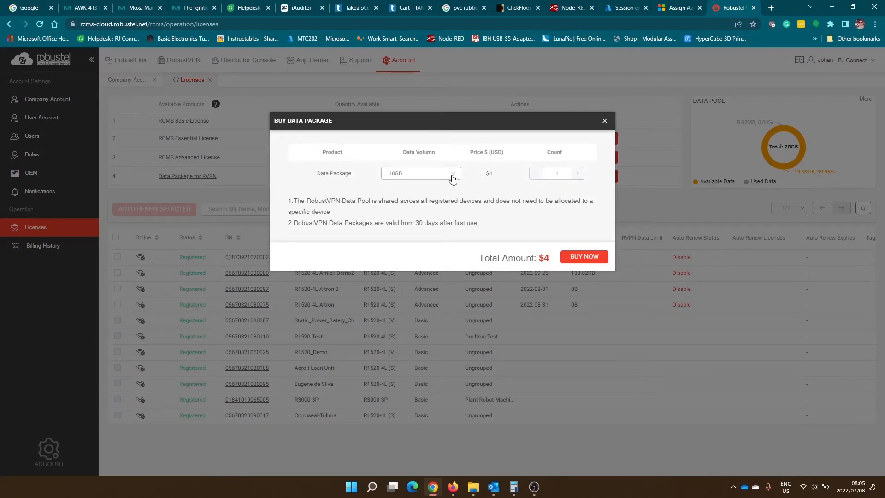
pyautogui.click(420, 173)
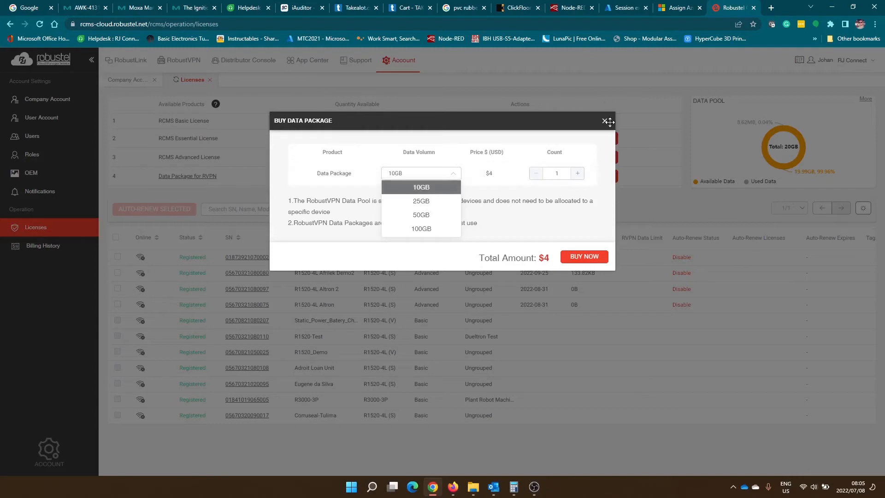
pyautogui.click(603, 121)
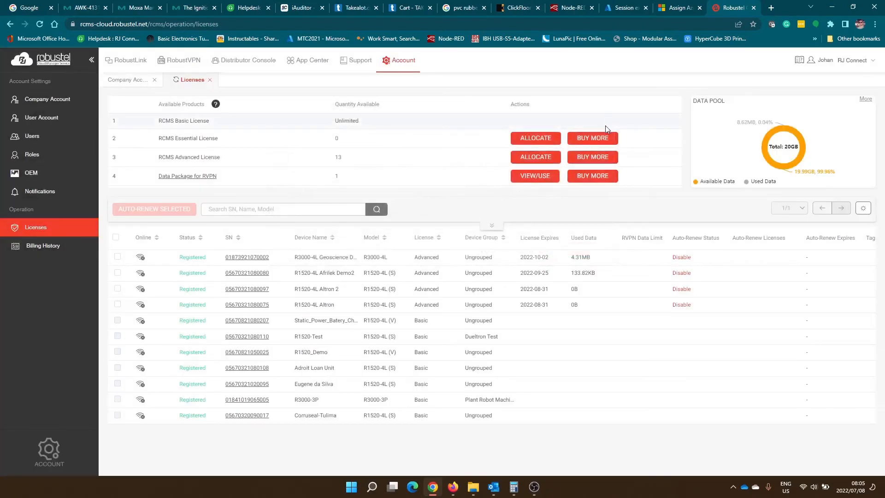
pyautogui.moveTo(529, 186)
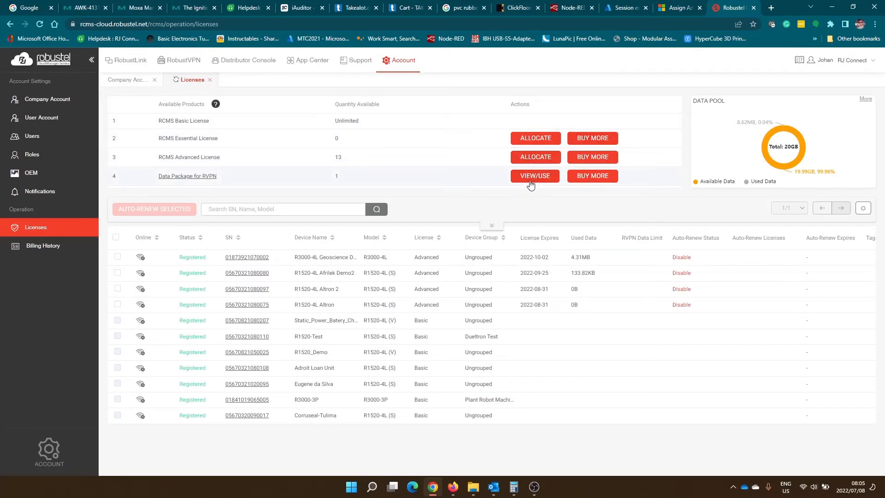
pyautogui.click(533, 175)
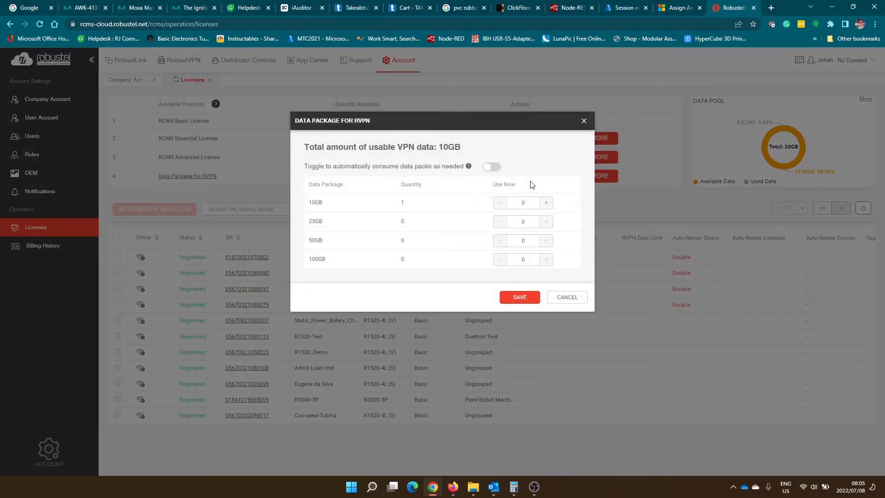
pyautogui.moveTo(543, 199)
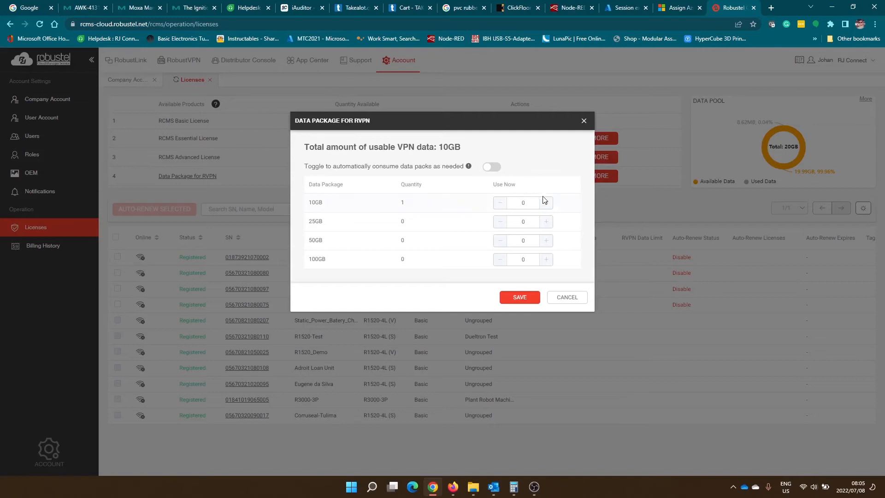
pyautogui.click(545, 203)
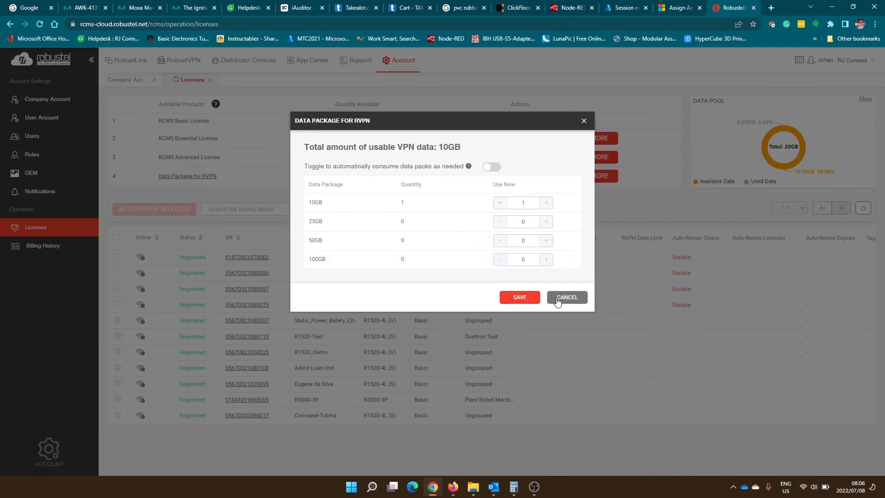
pyautogui.click(565, 297)
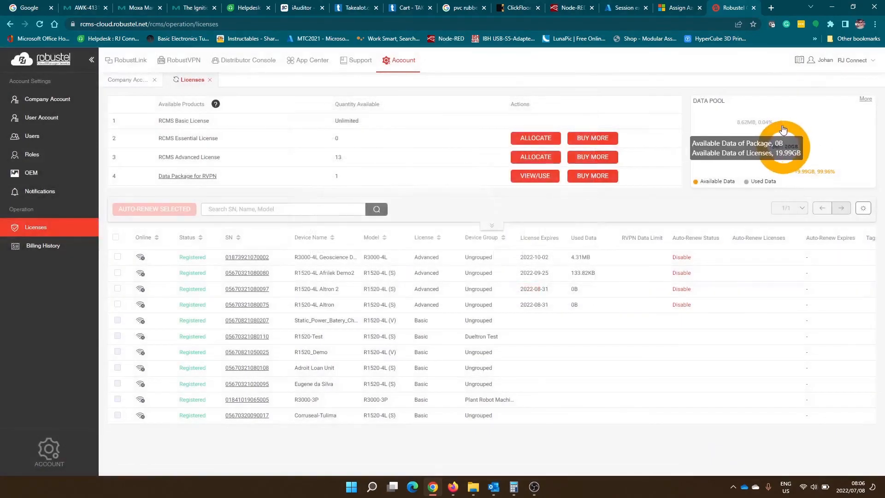